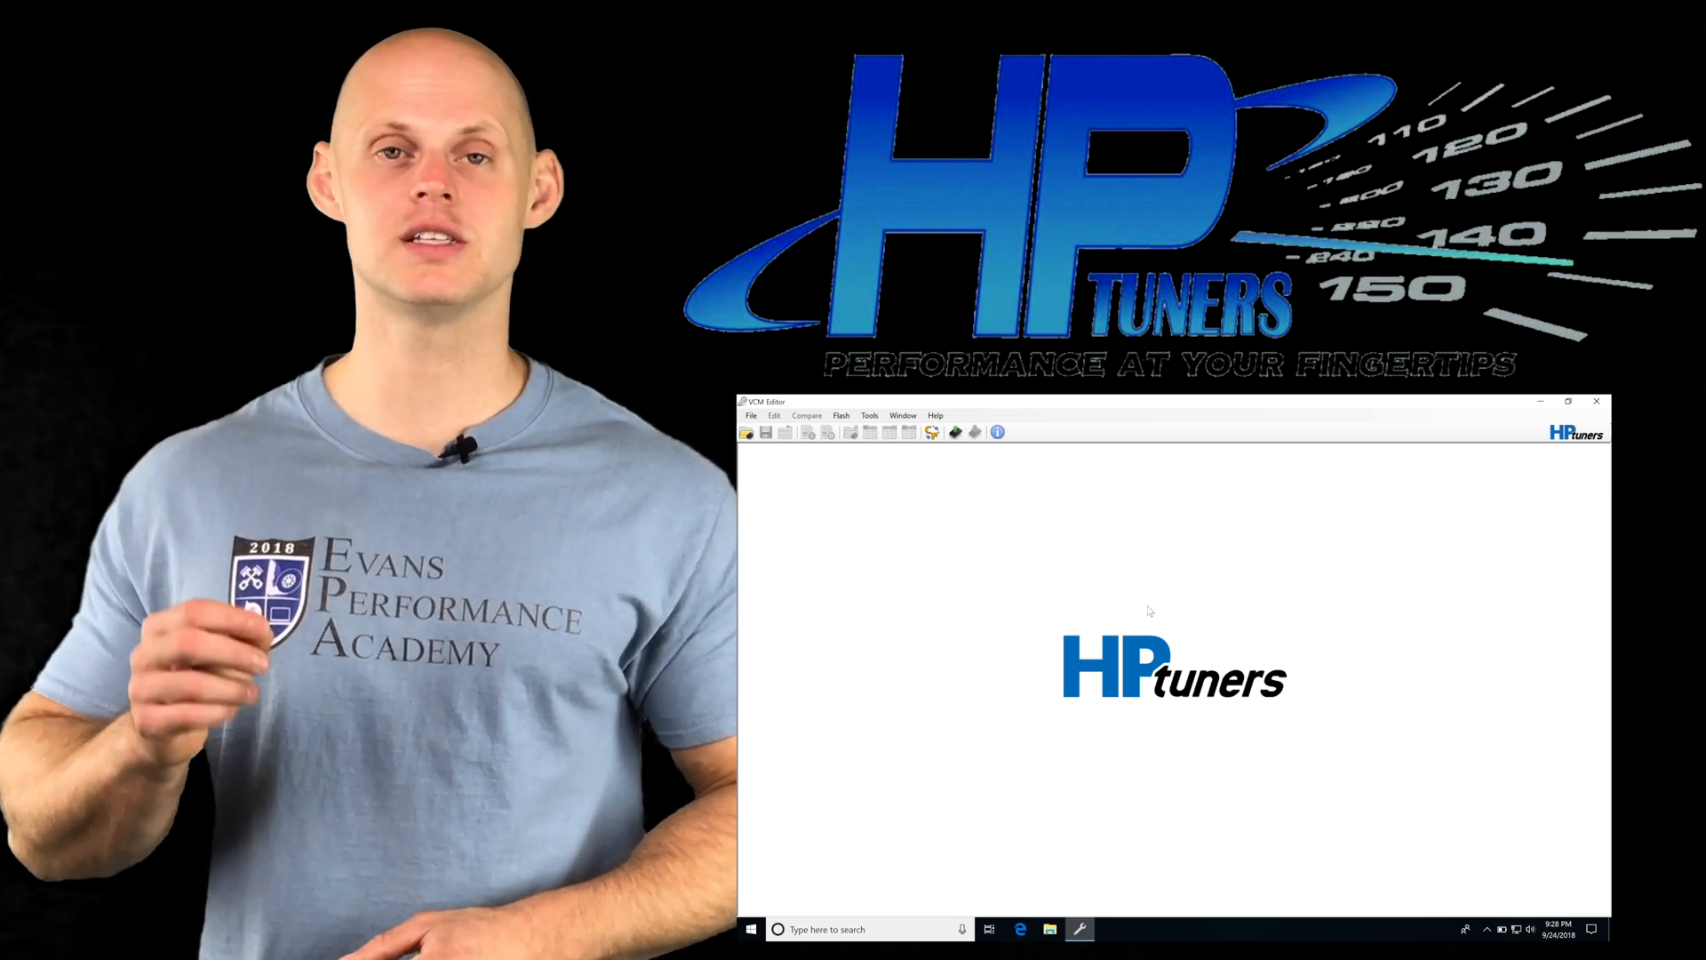
Load the 03' Chevy Avalanche tune and show the Engine Airflow settings maximized
left_click(1568, 401)
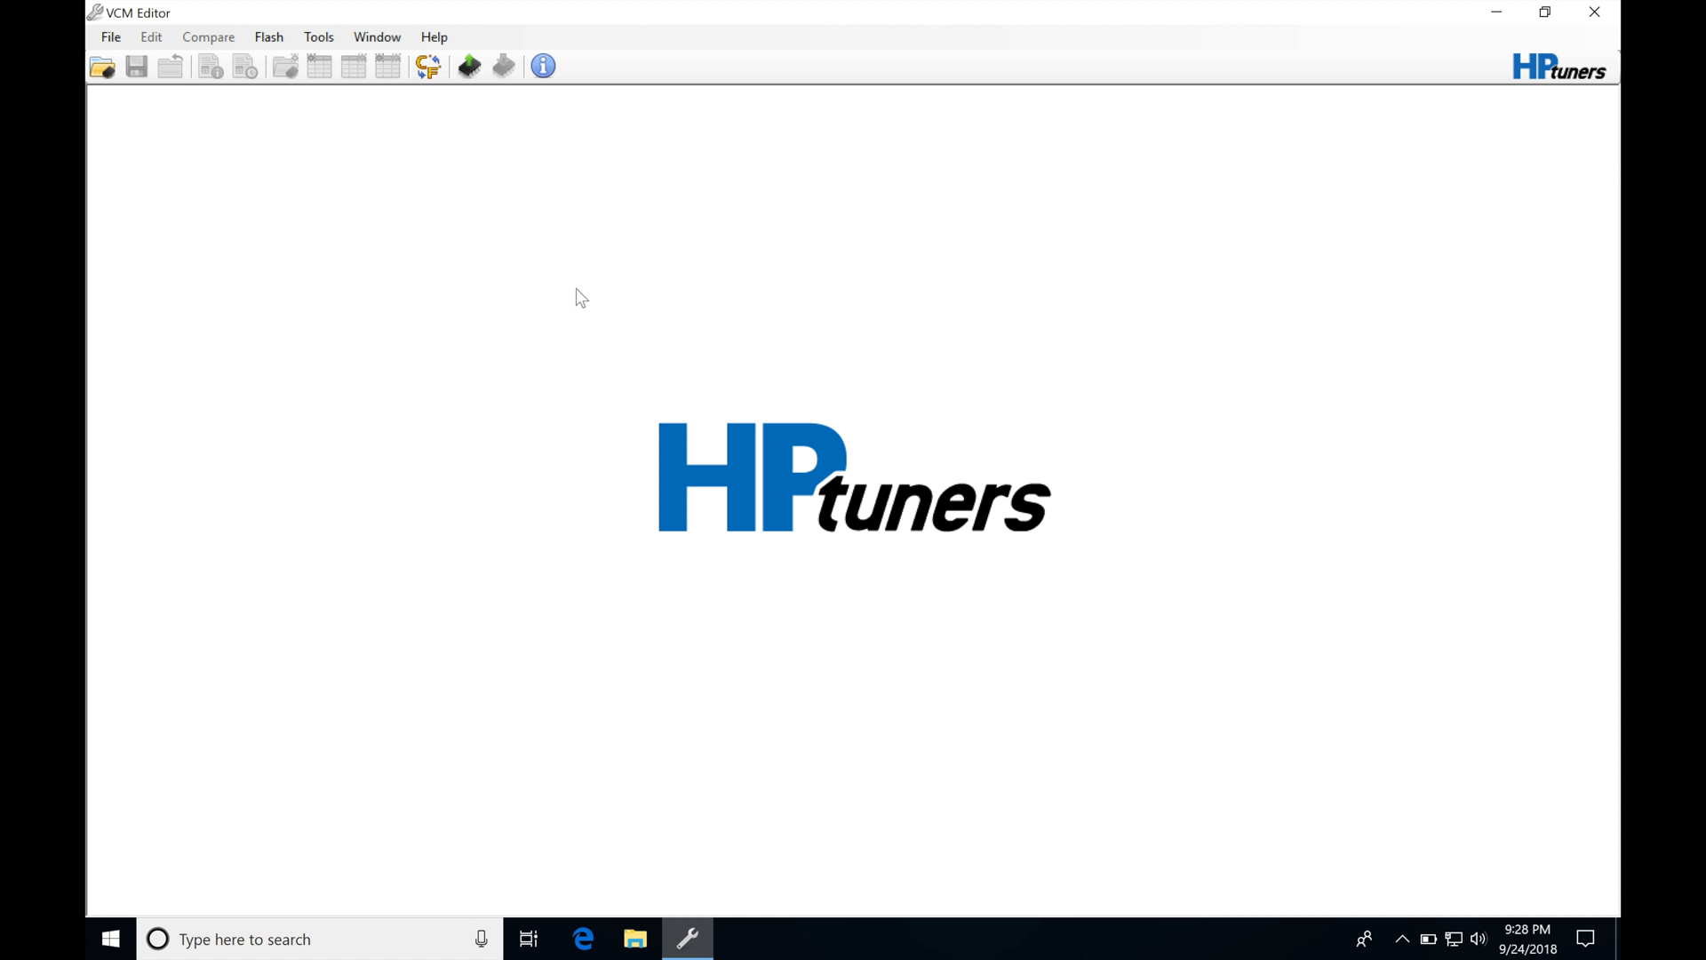
mouse_move(282, 179)
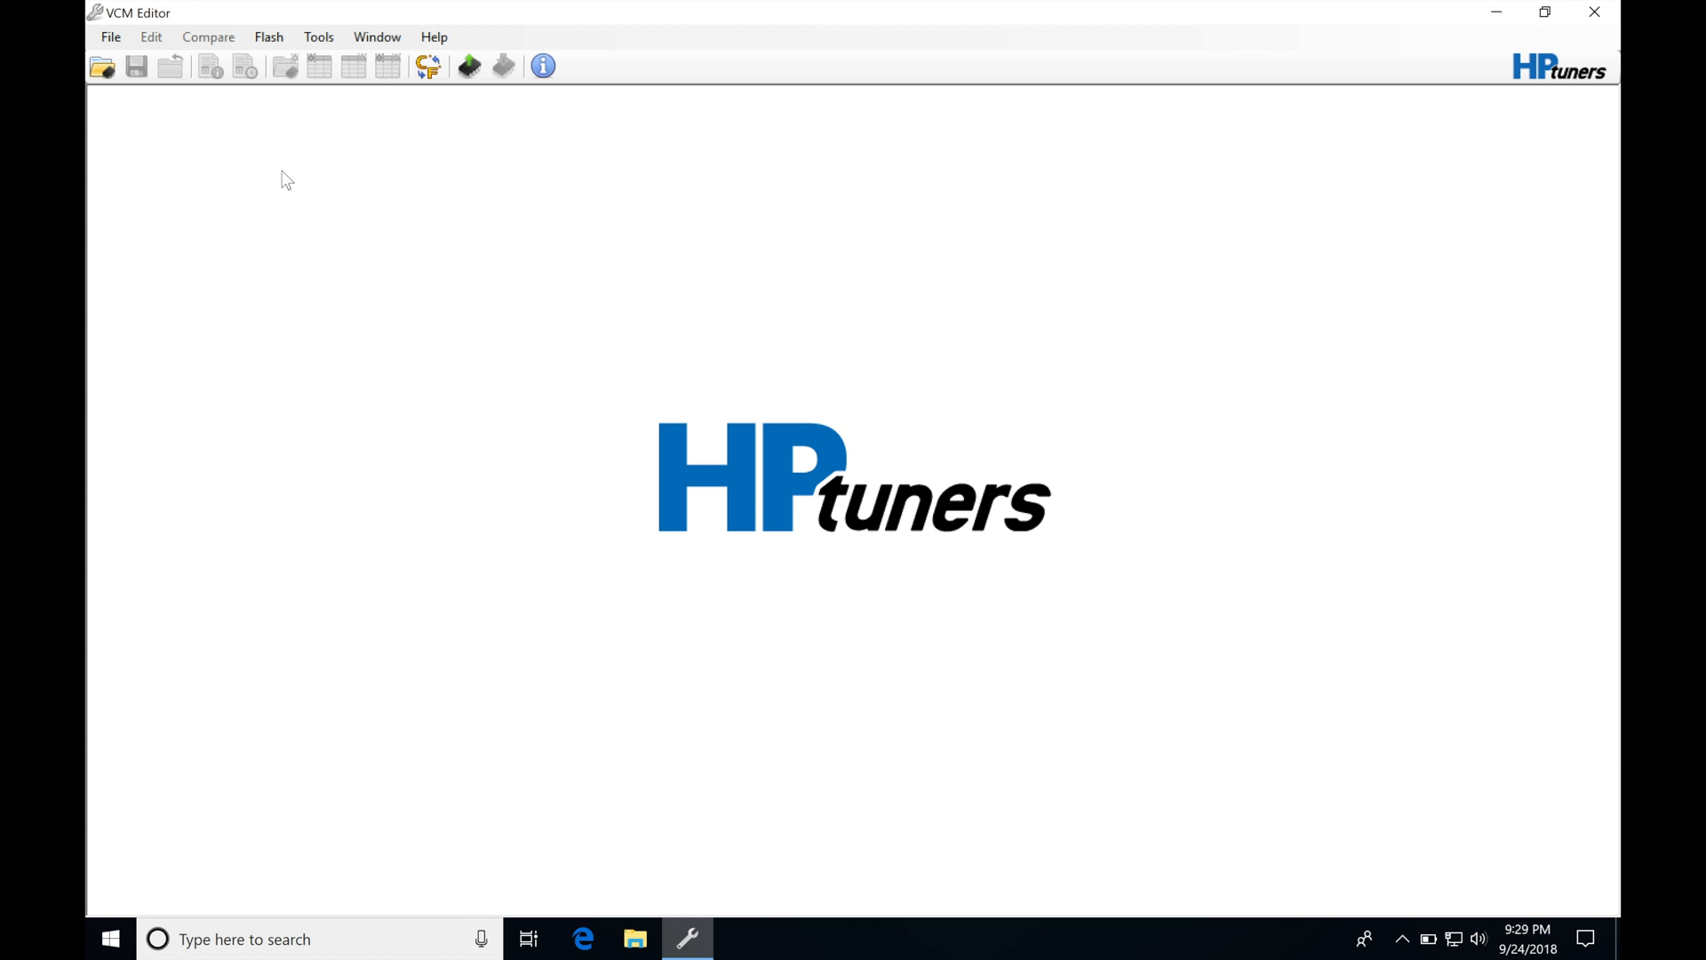
mouse_move(256, 268)
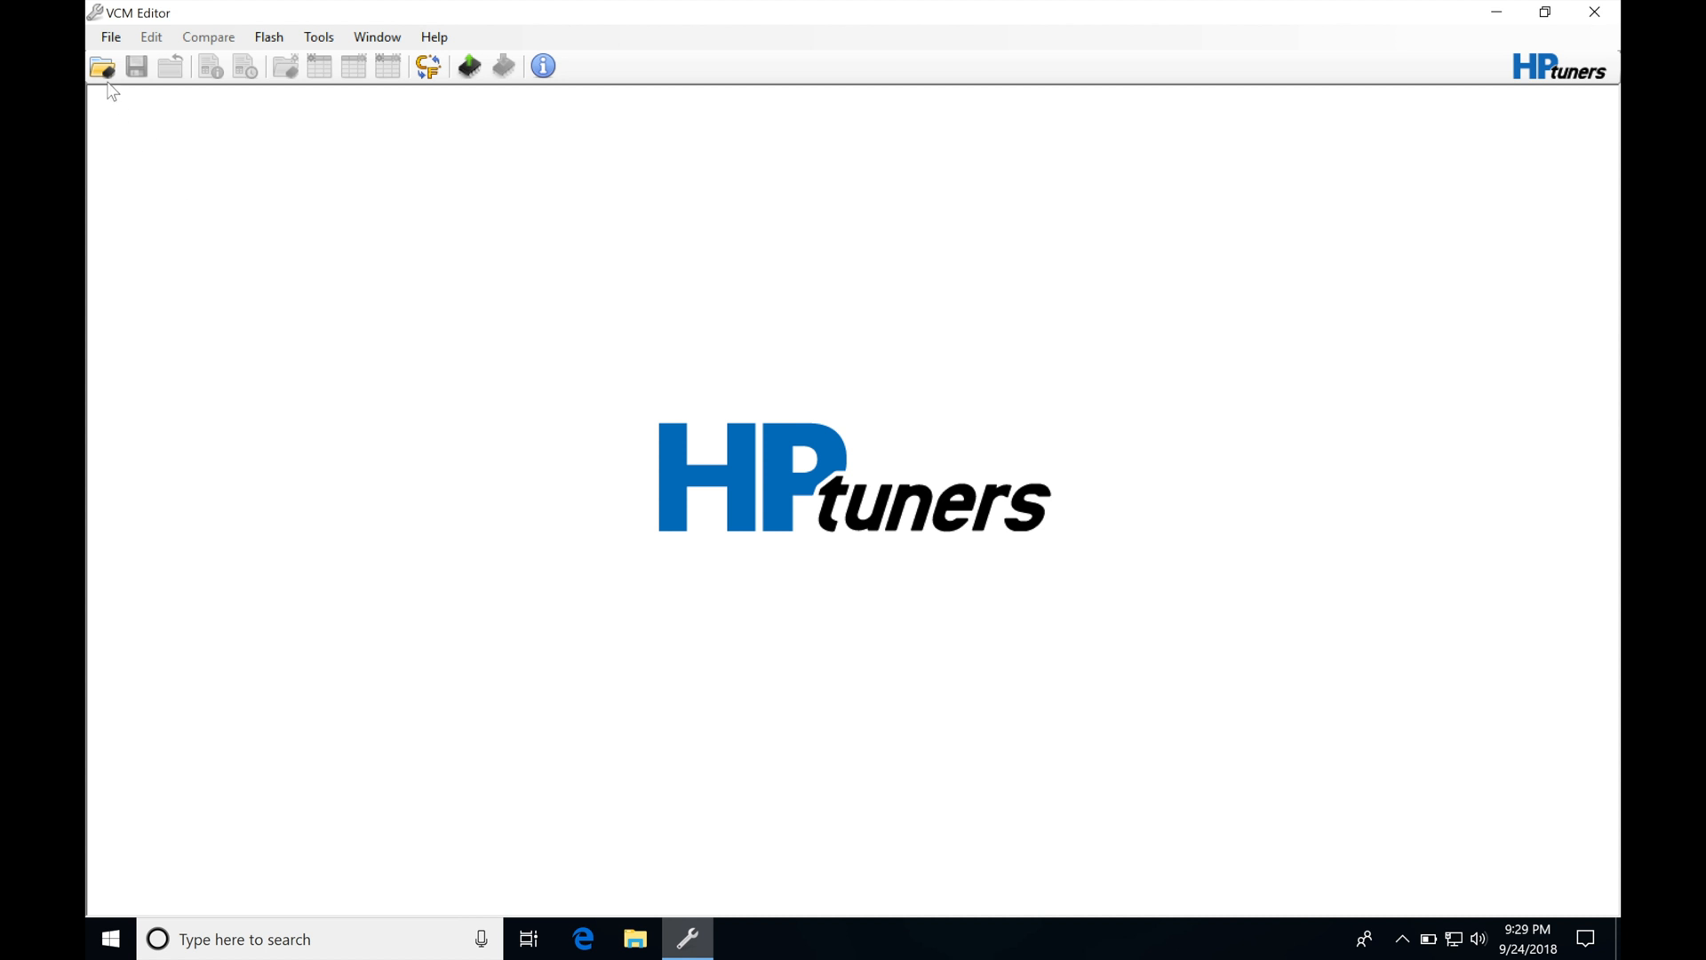
left_click(75, 68)
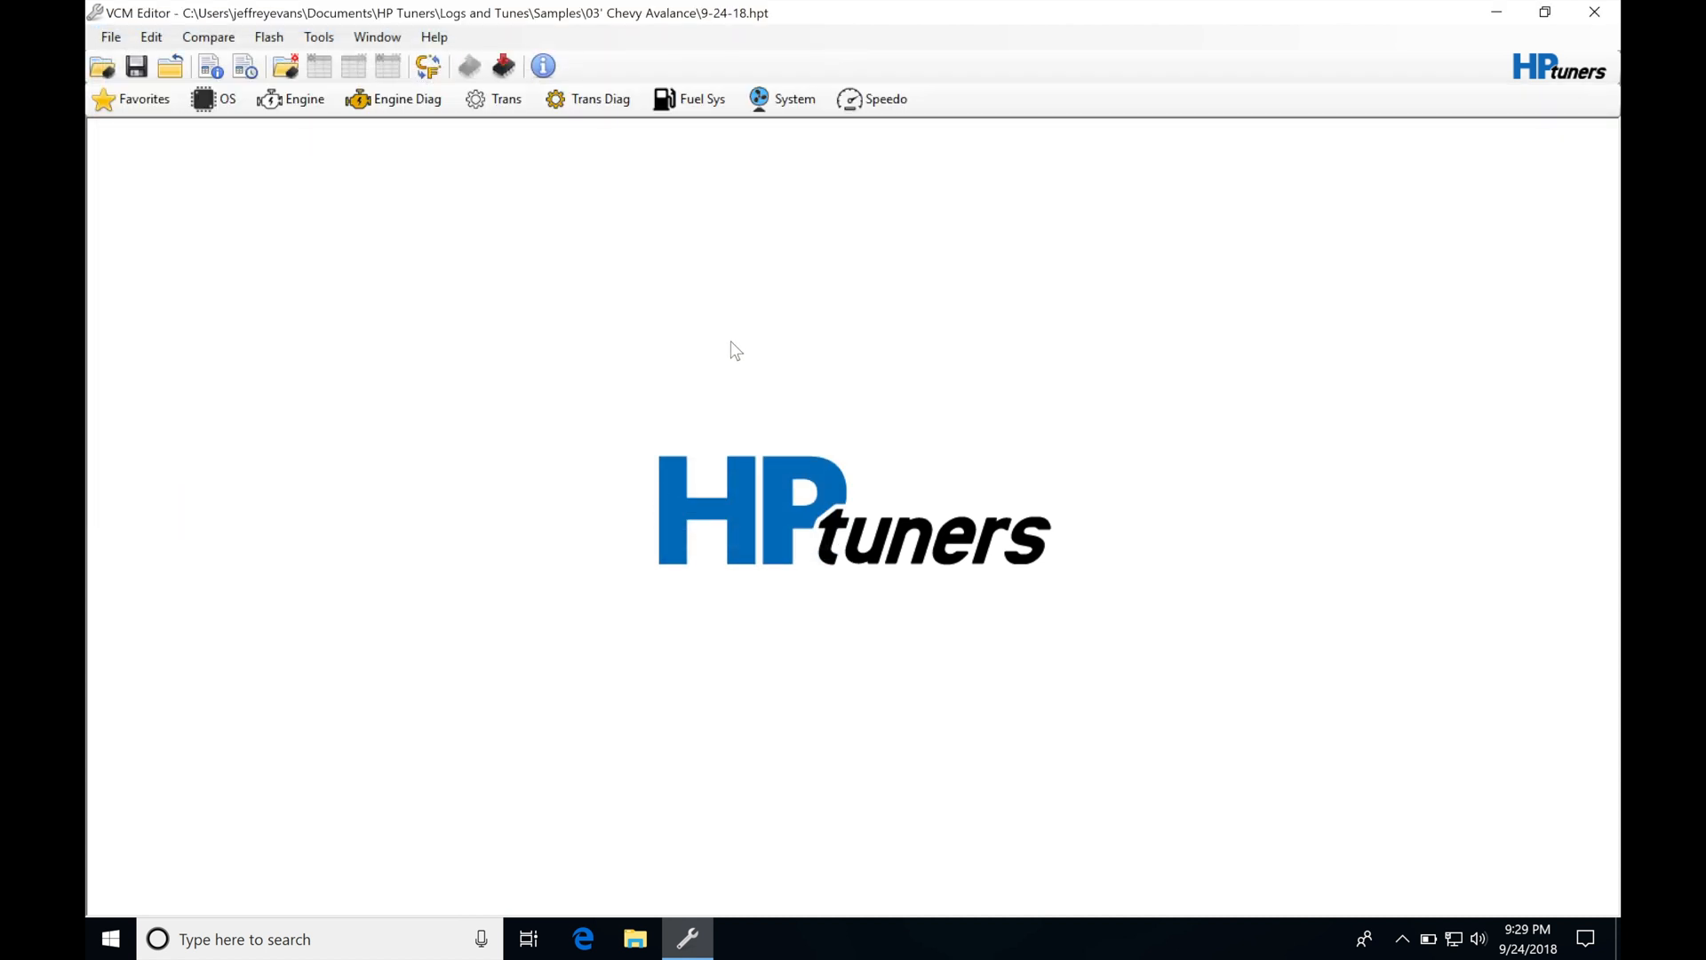
left_click(295, 100)
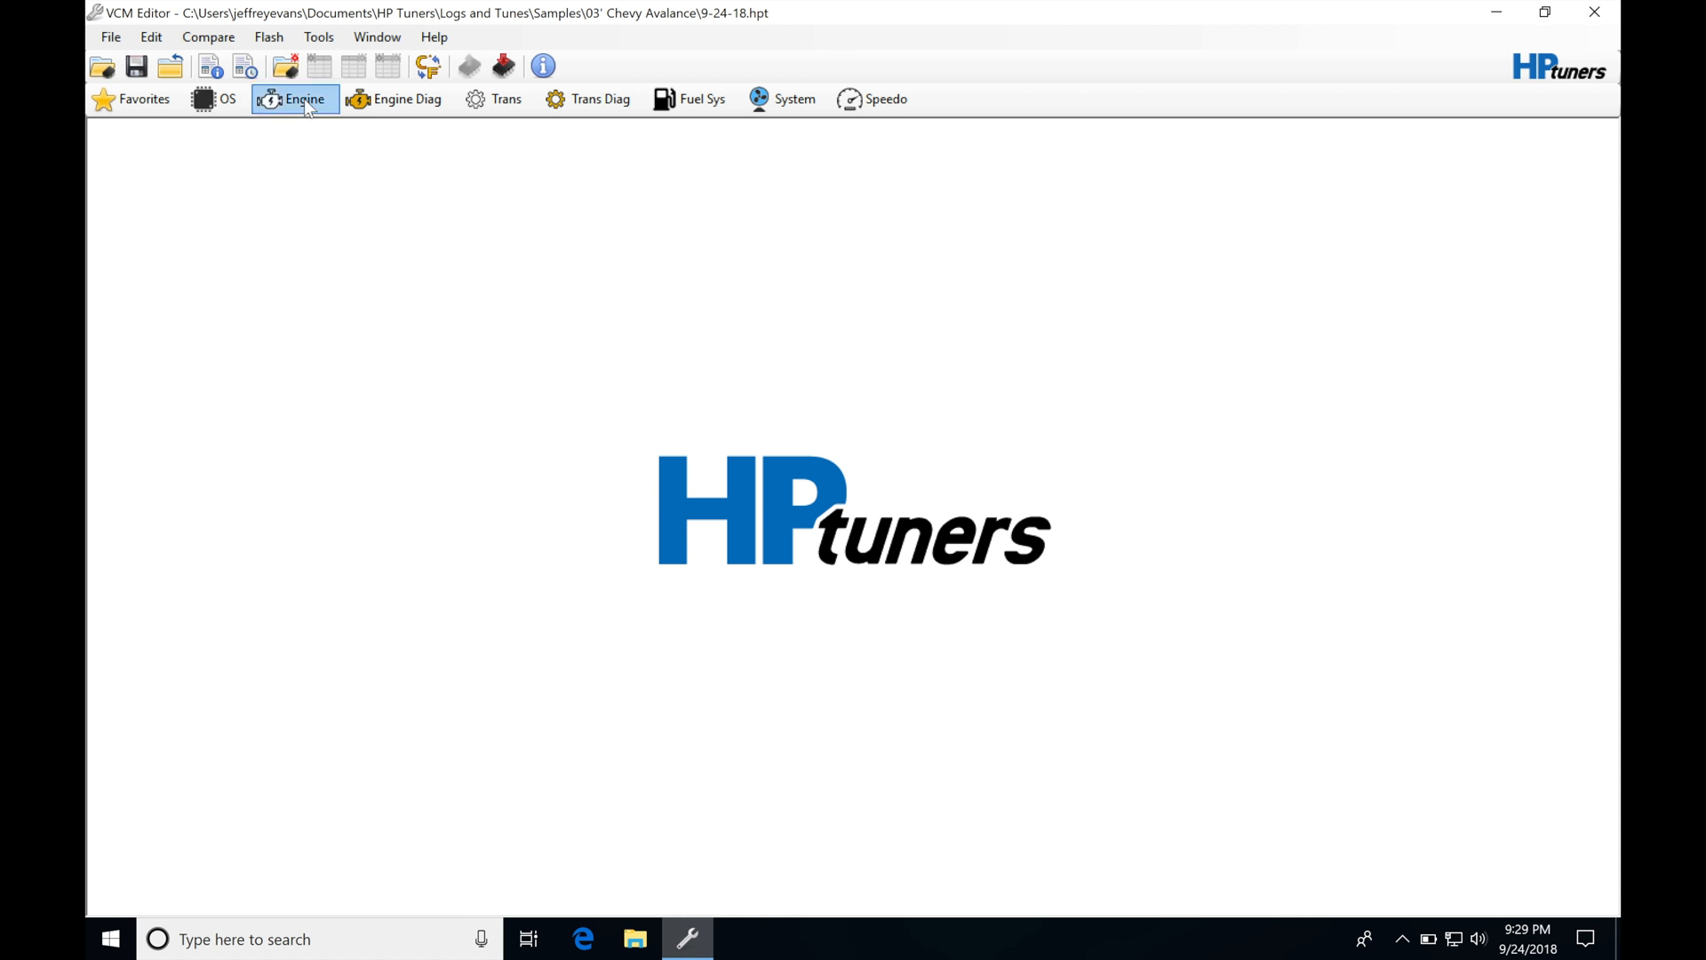
left_click(295, 100)
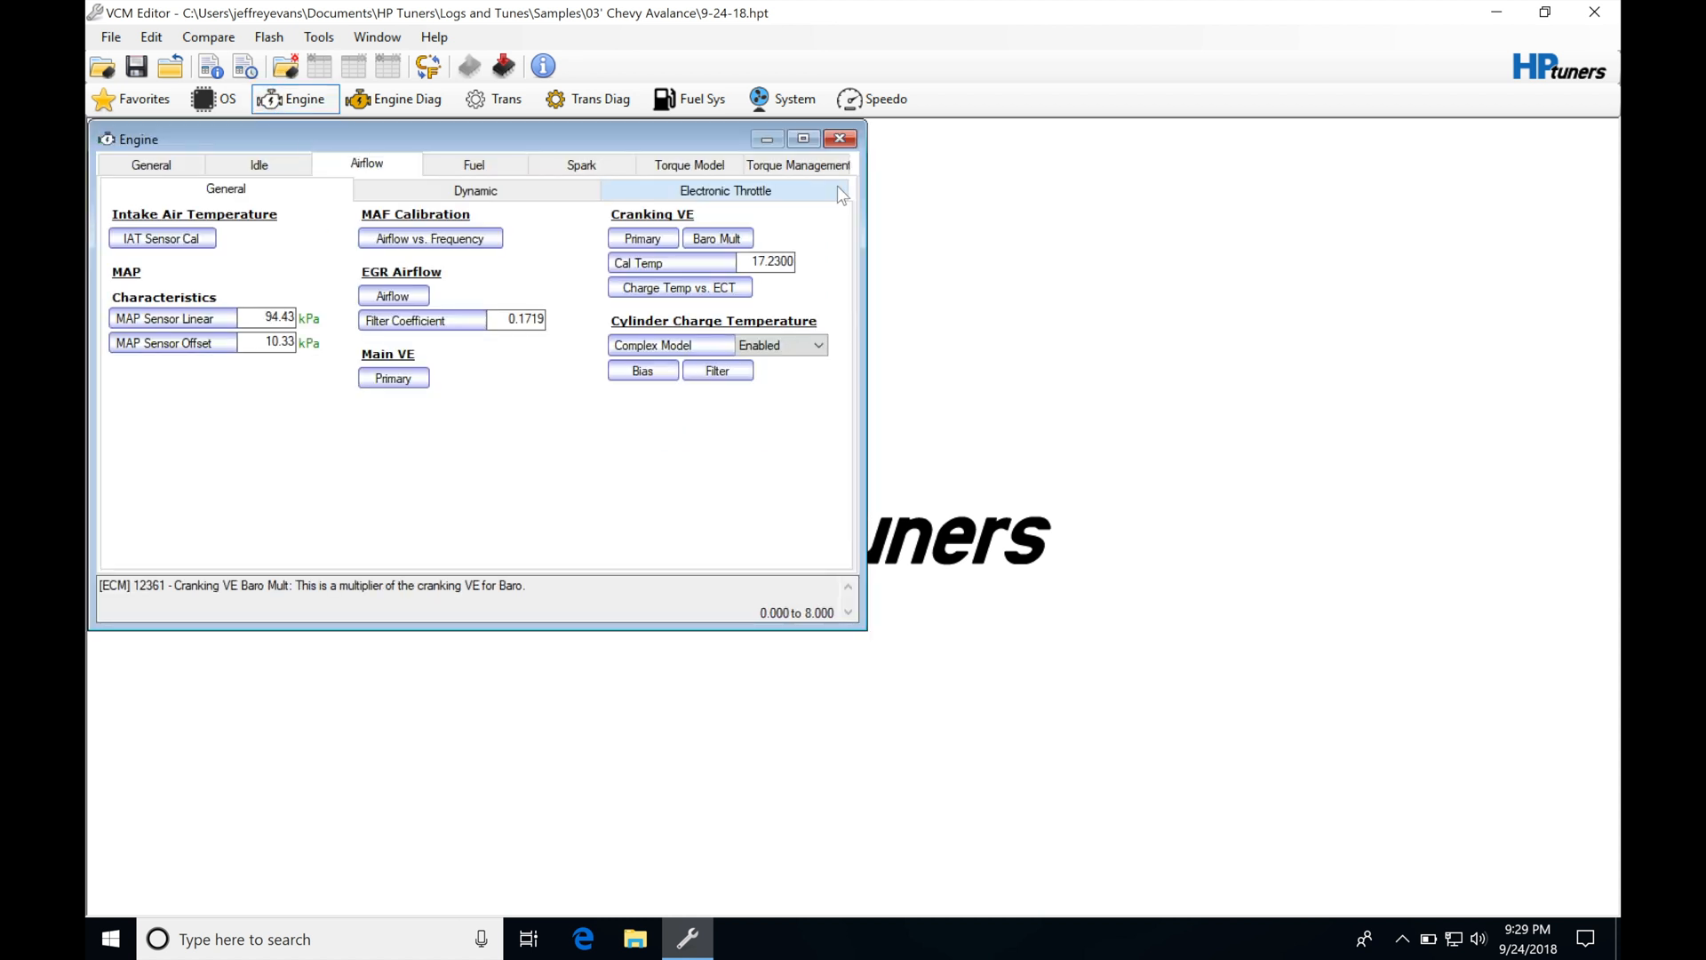
left_click(803, 139)
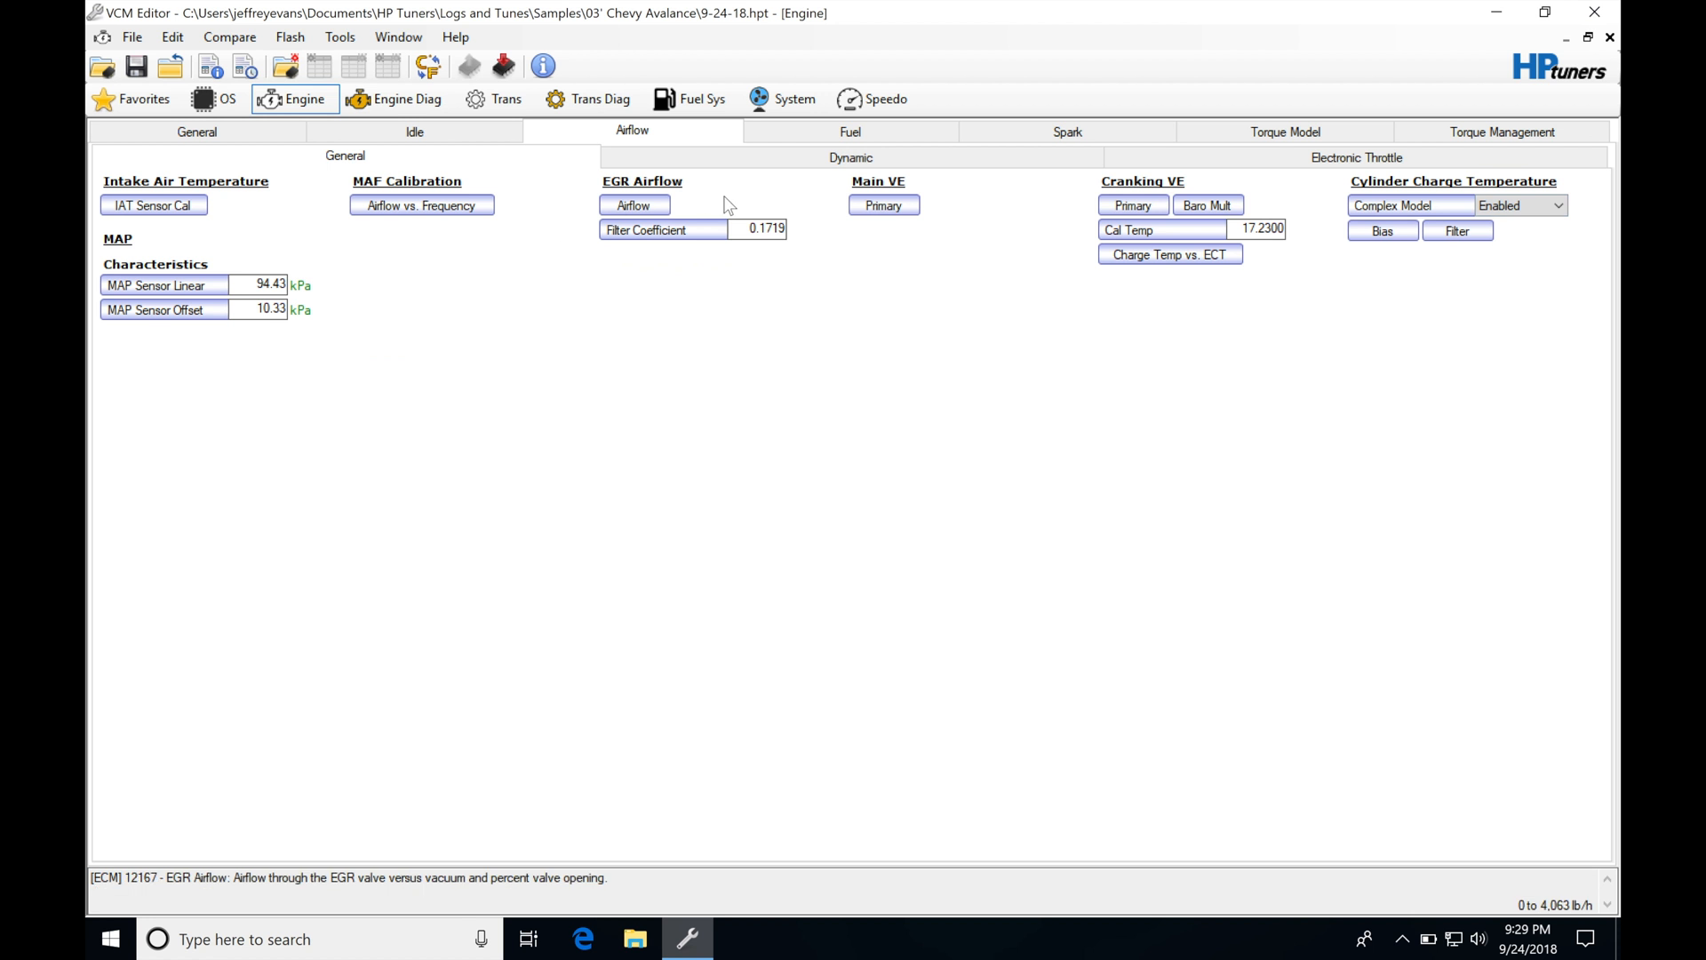
mouse_move(423, 171)
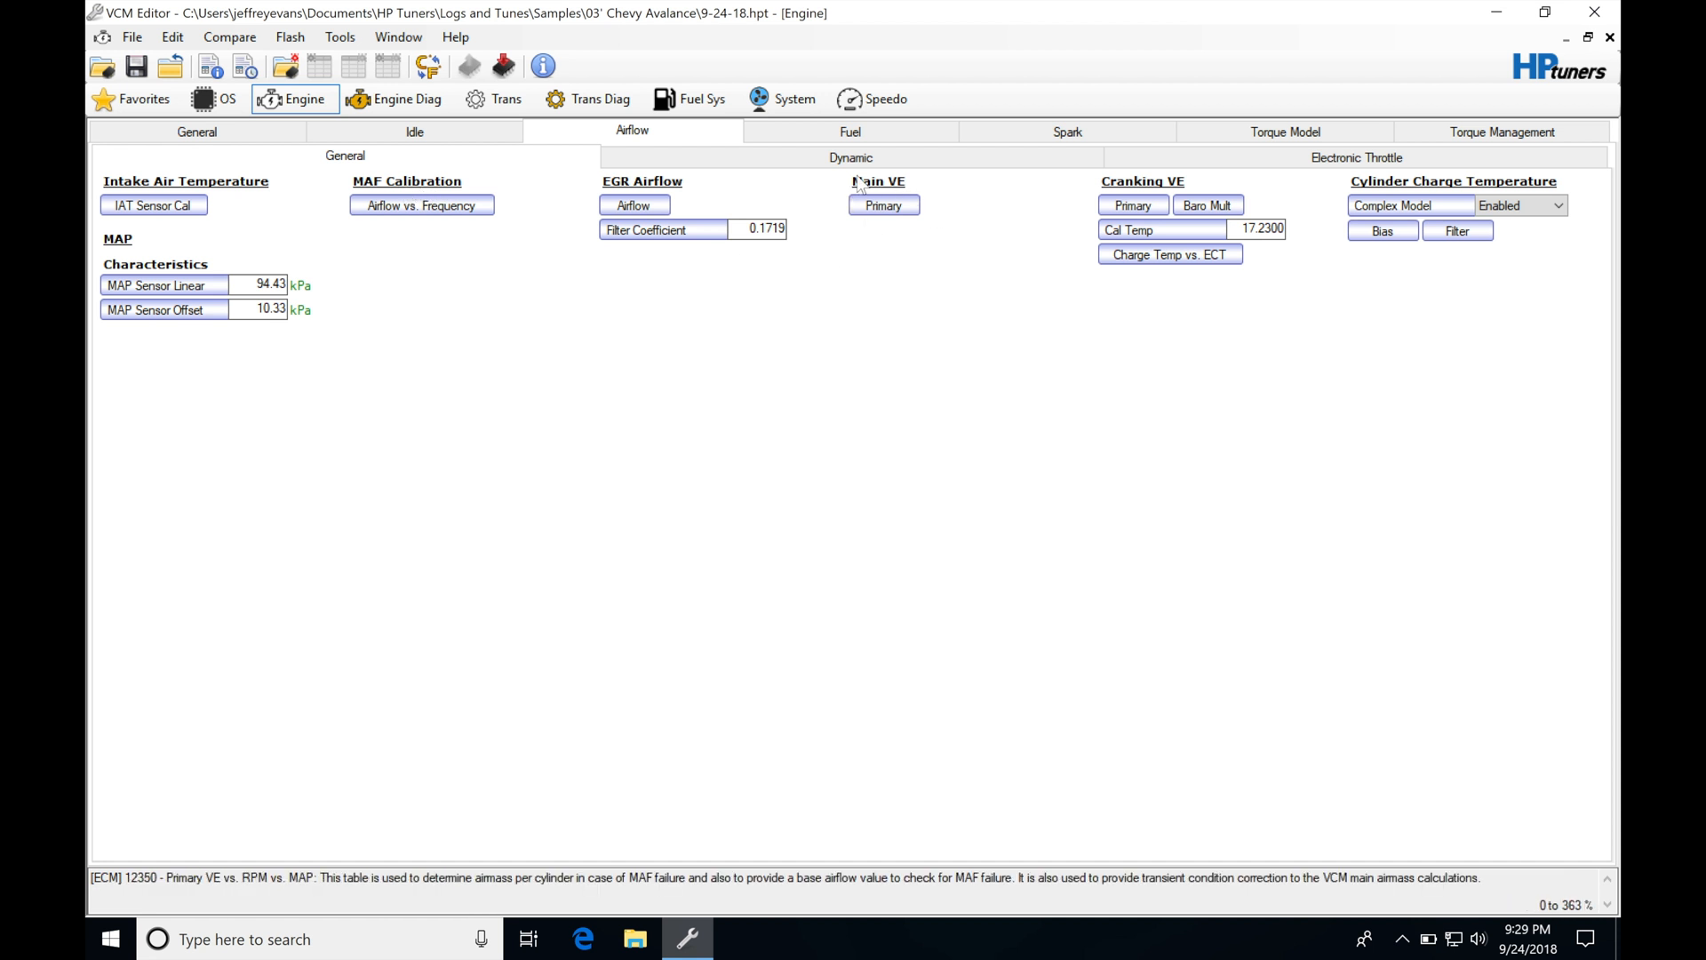
View the Primary VE vs. RPM vs. MAP table under Main VE
left_click(883, 204)
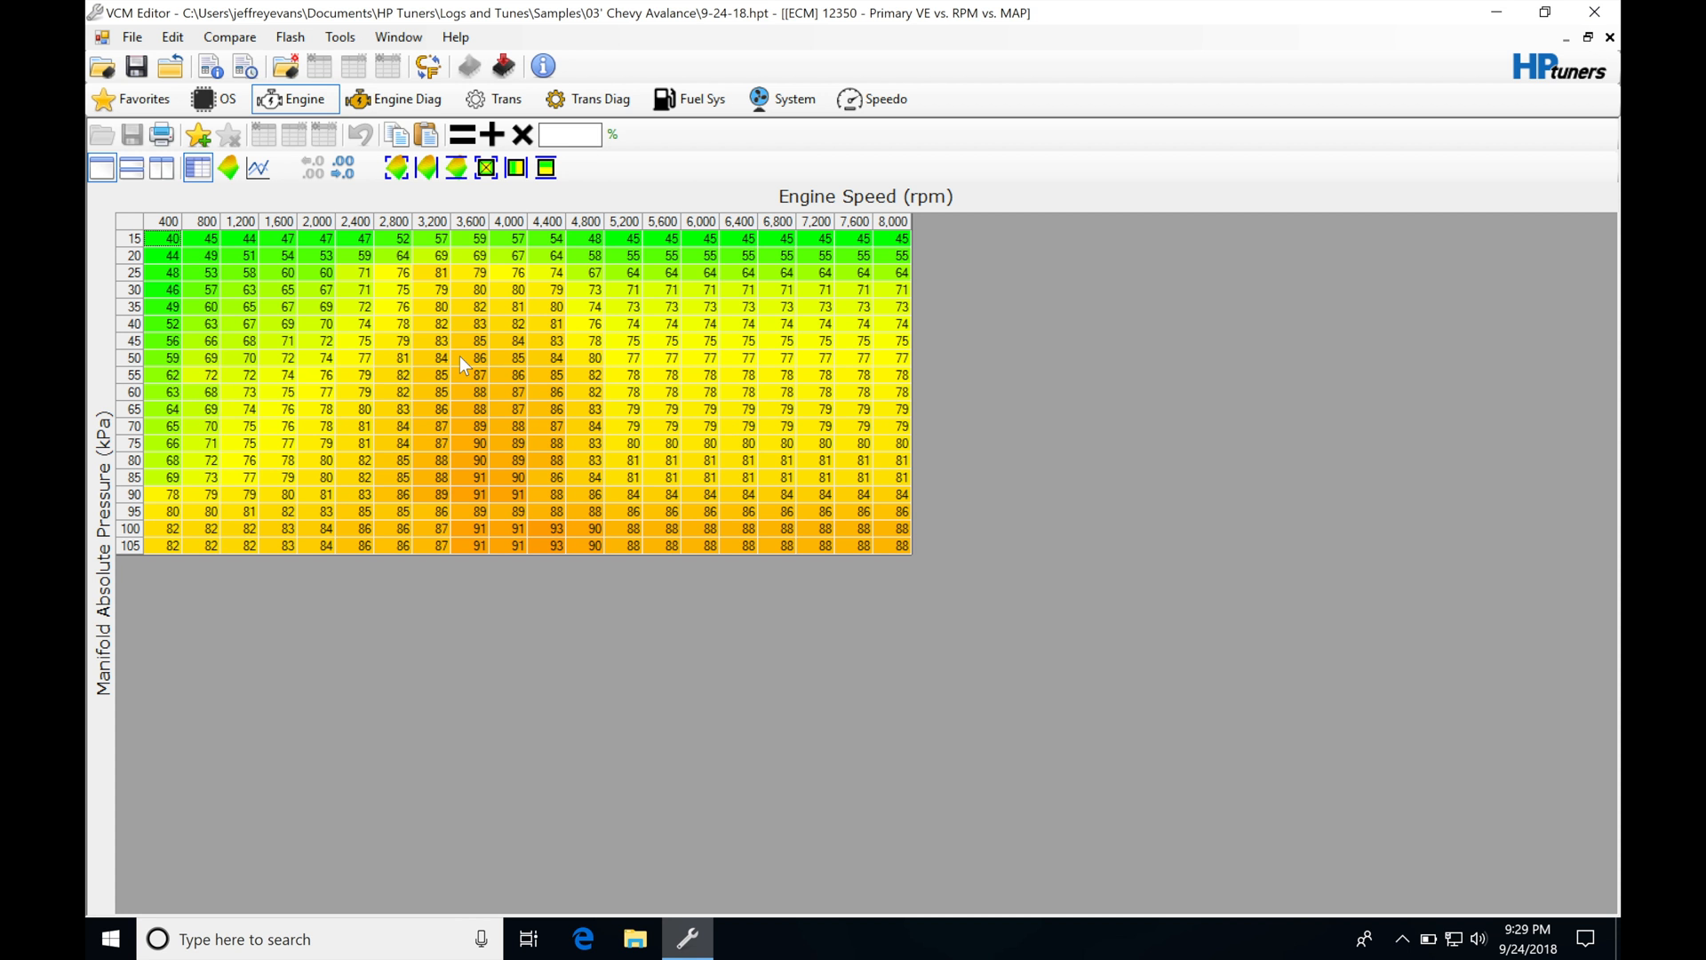
mouse_move(454, 364)
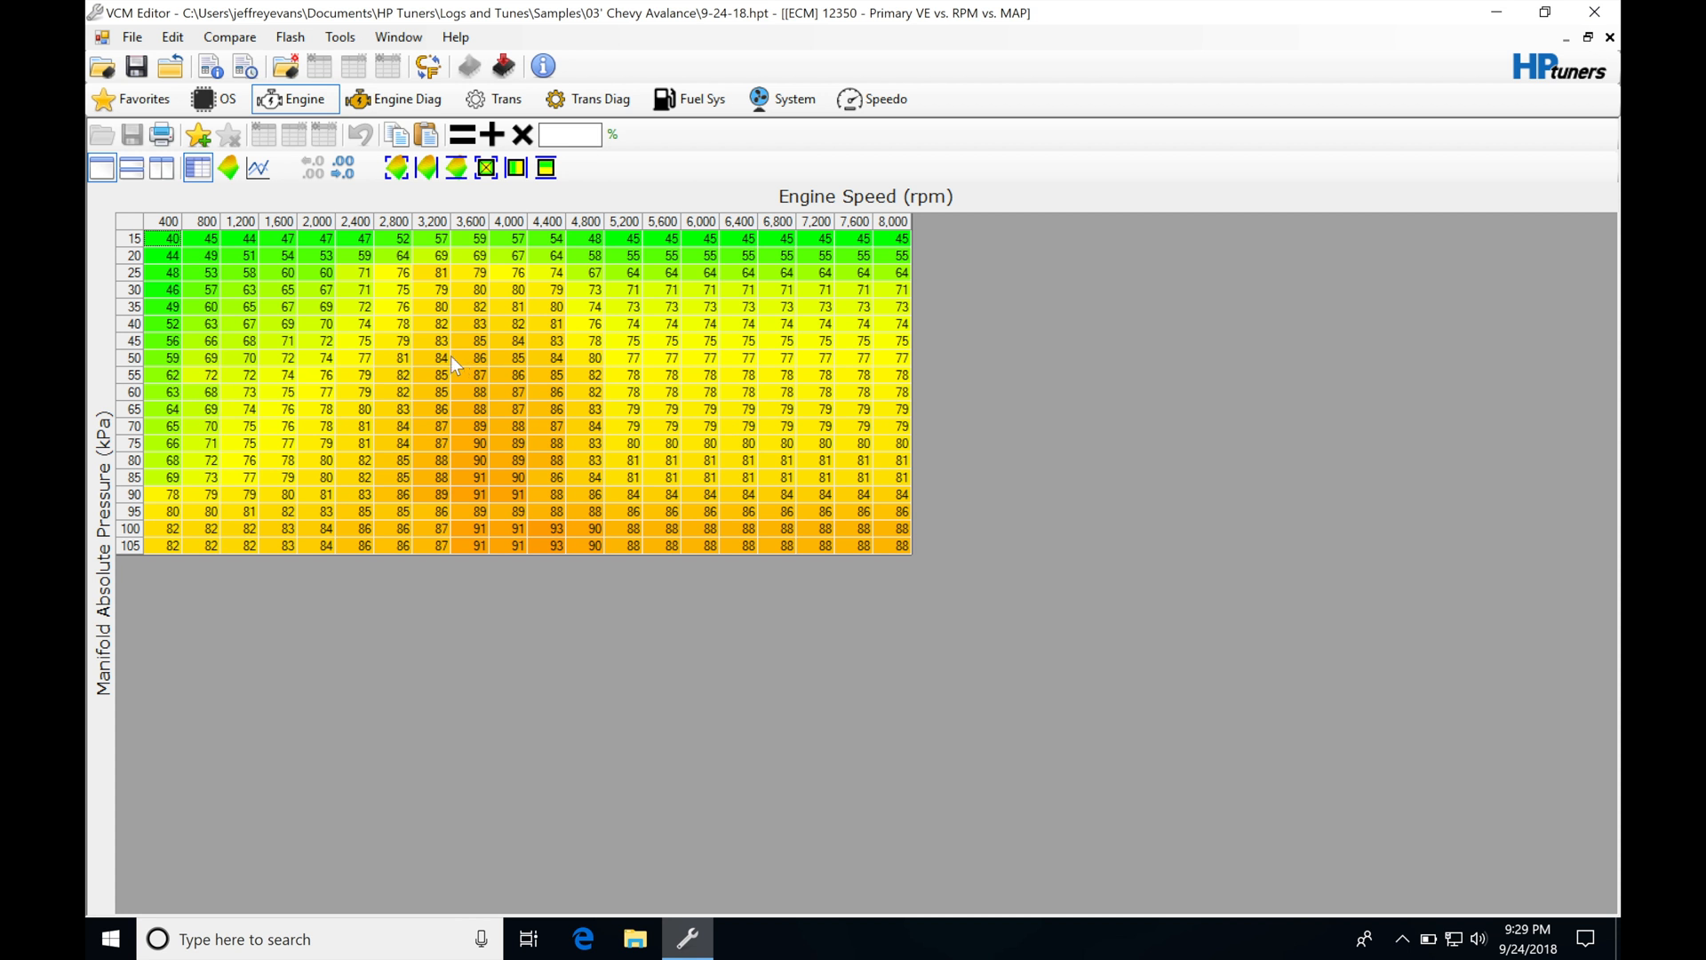
mouse_move(535, 366)
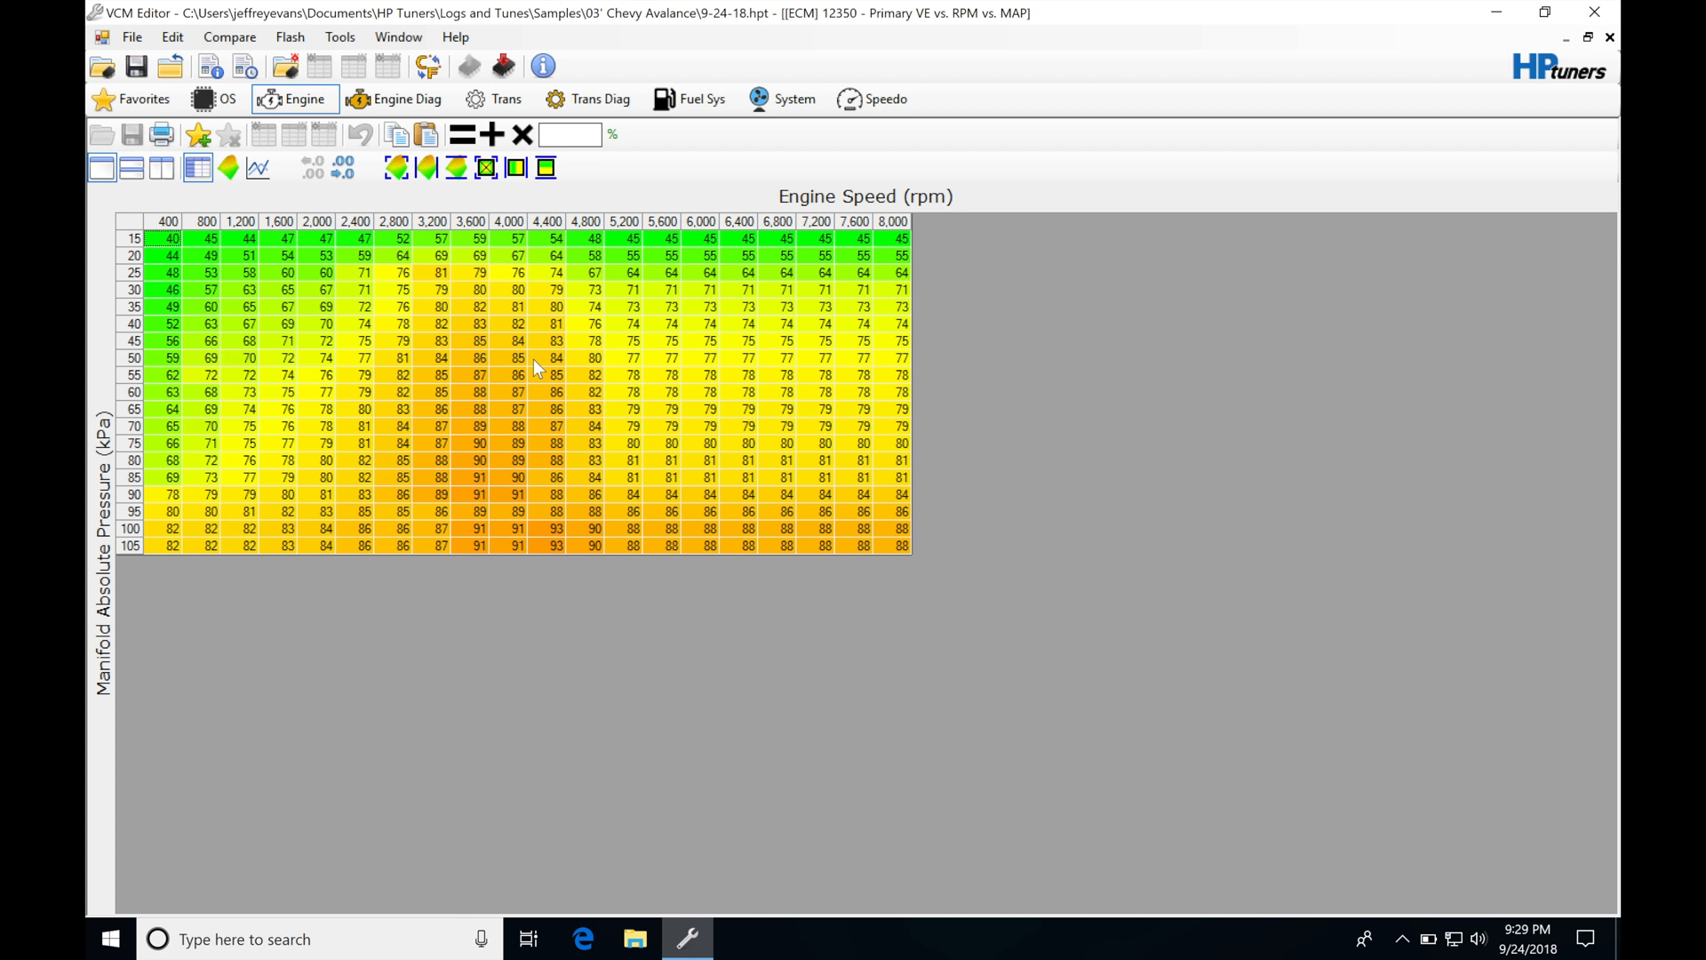
mouse_move(862, 322)
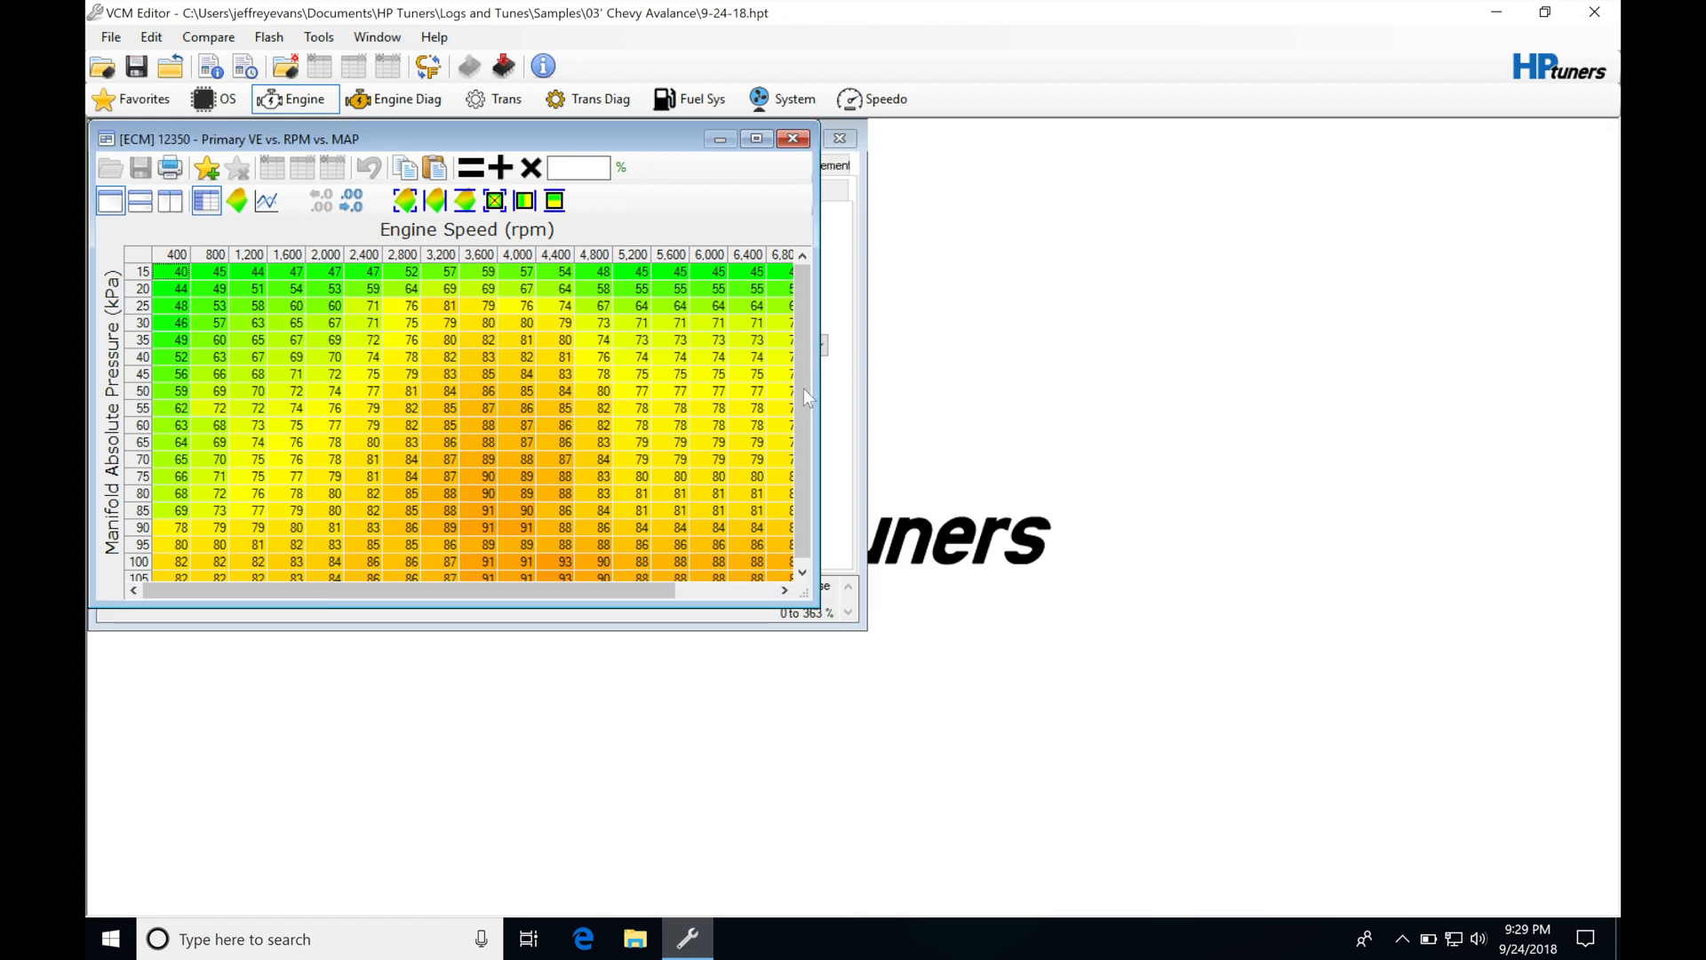
mouse_move(430, 375)
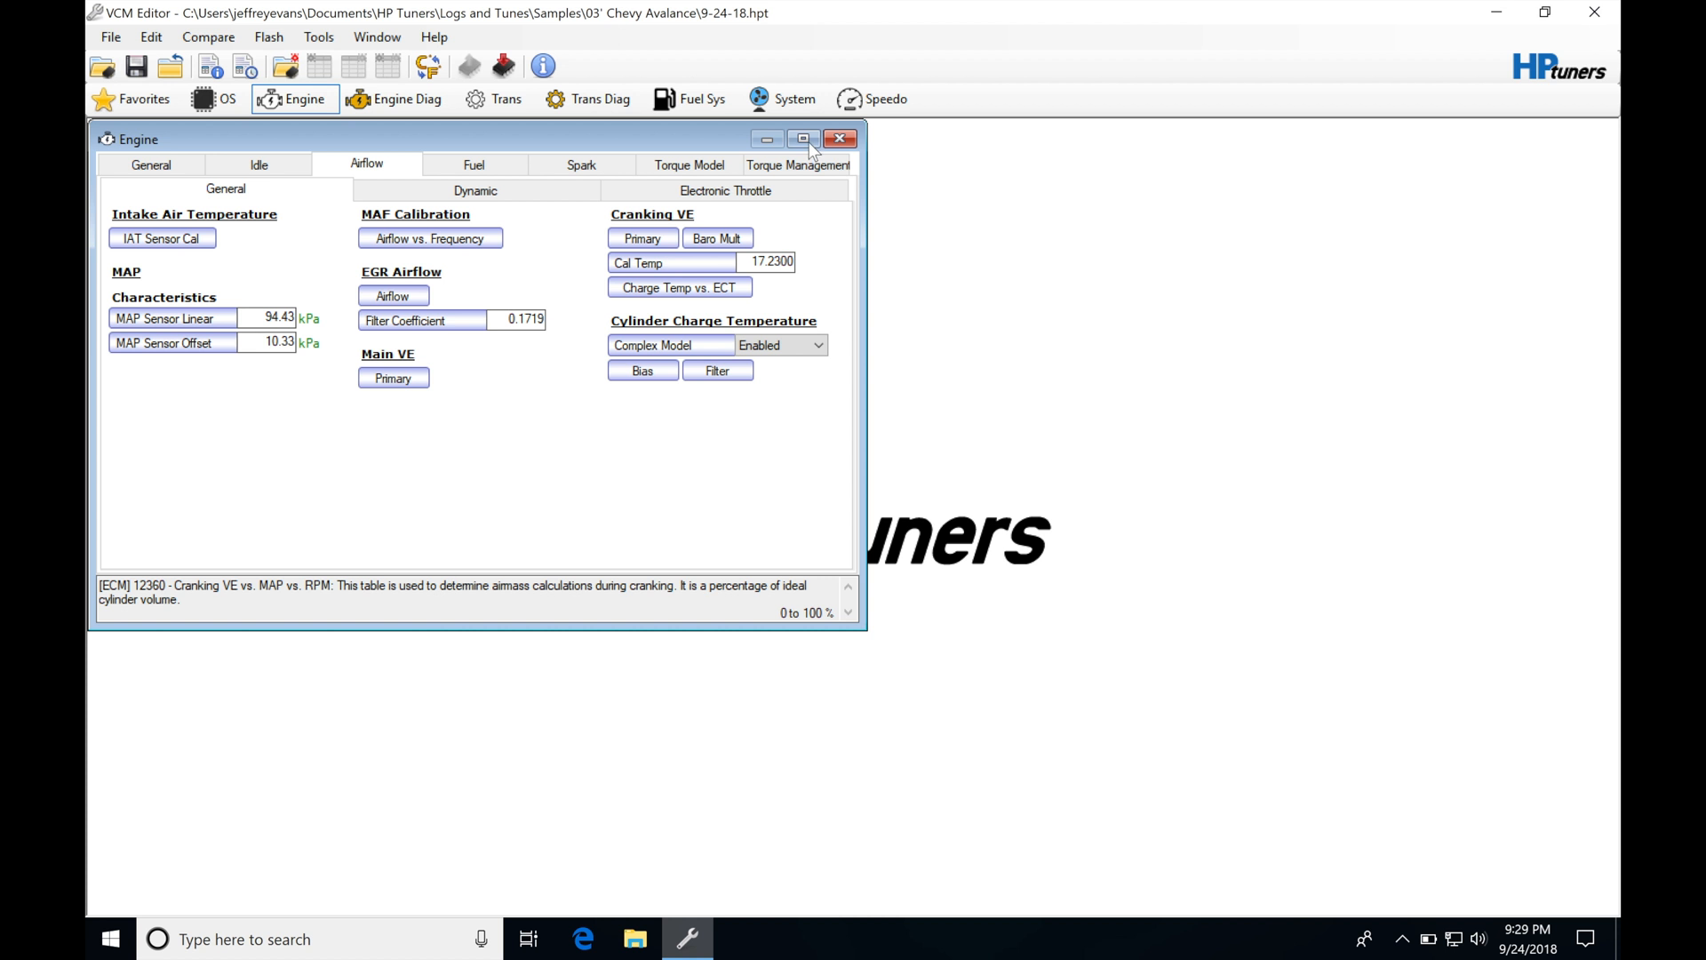
Maximize the Engine window so the airflow settings fill the editor
left_click(803, 138)
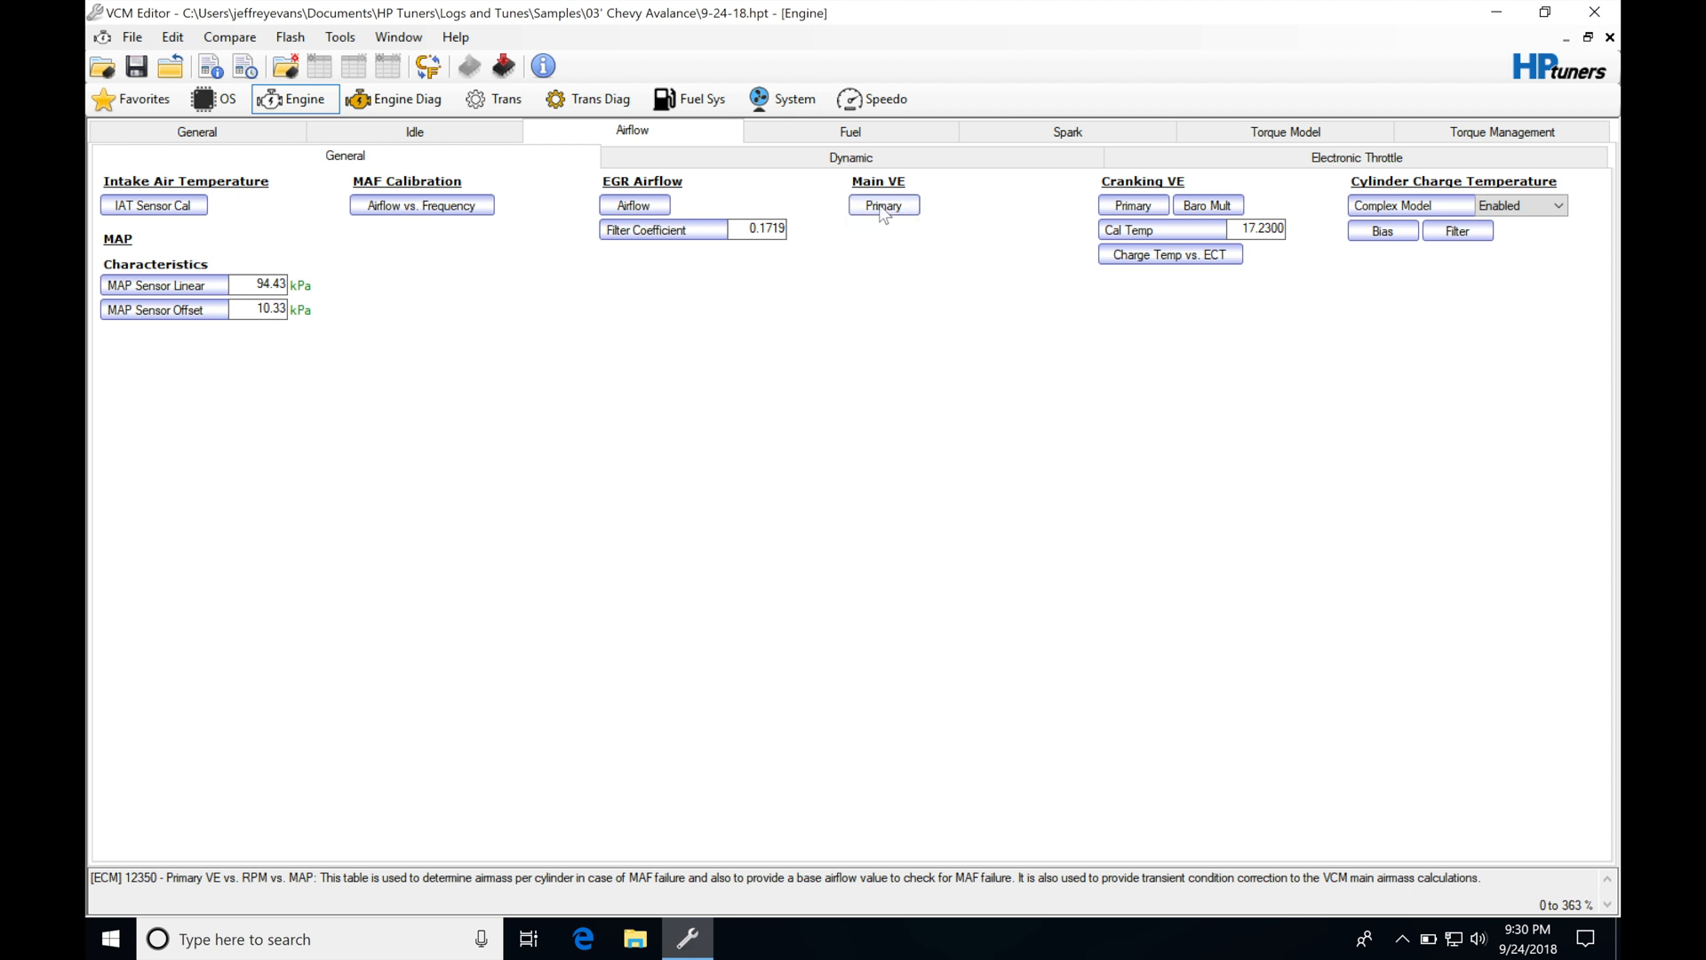
mouse_move(718, 235)
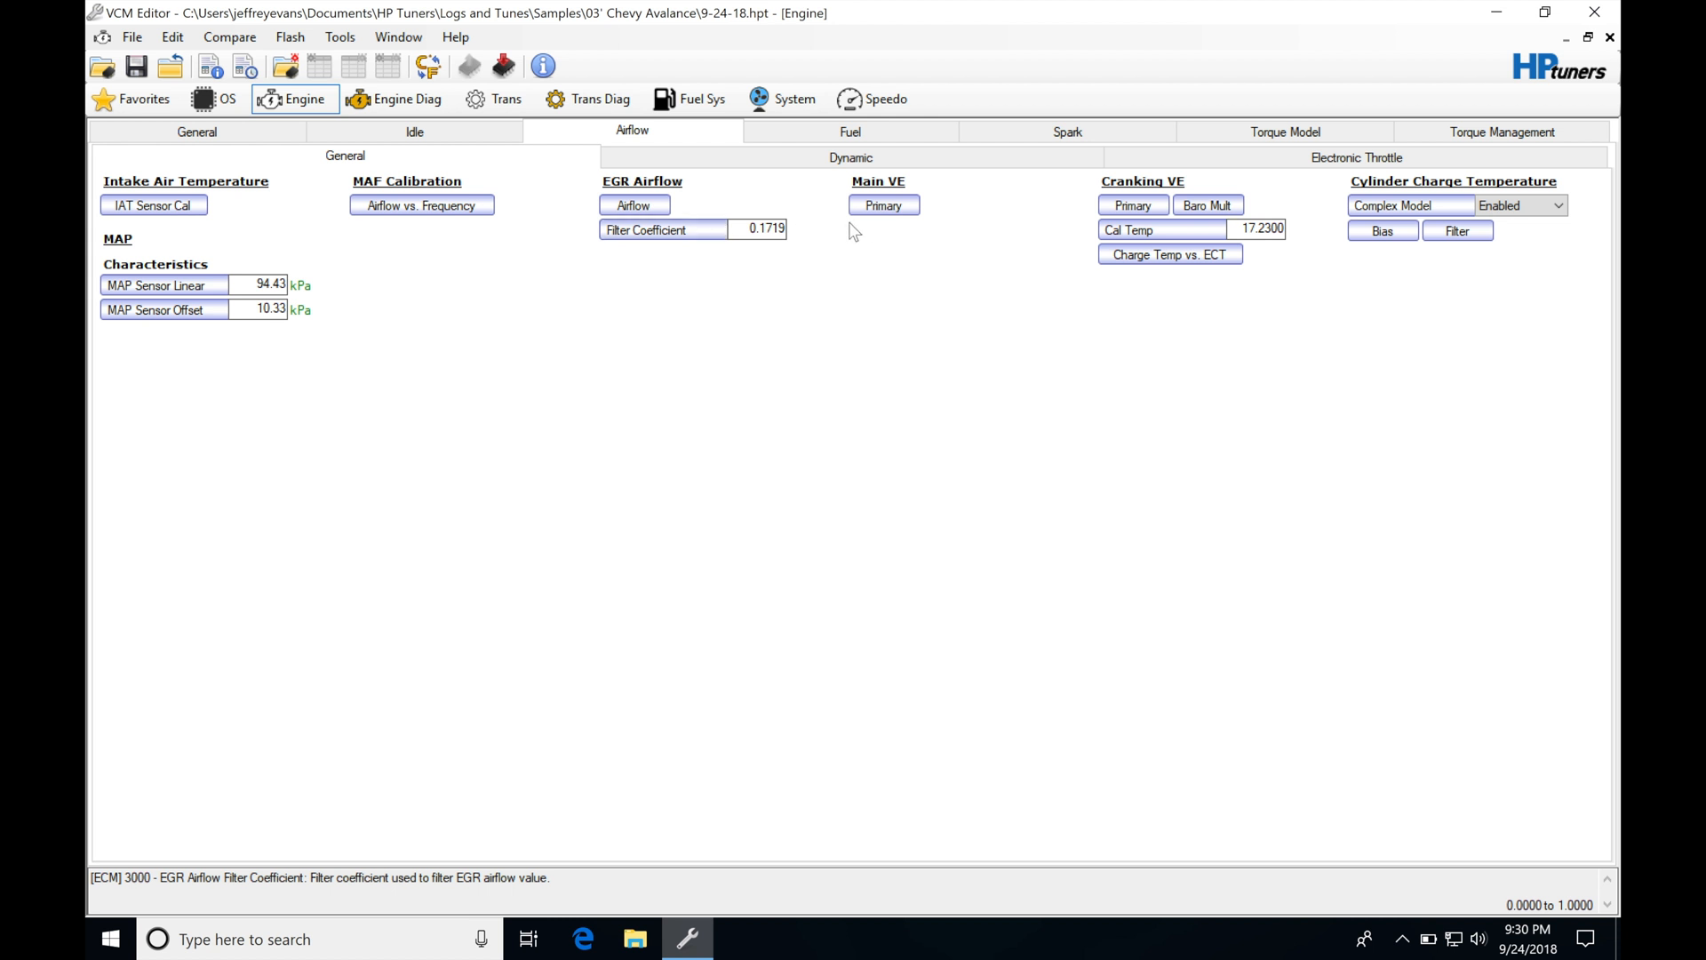
mouse_move(447, 238)
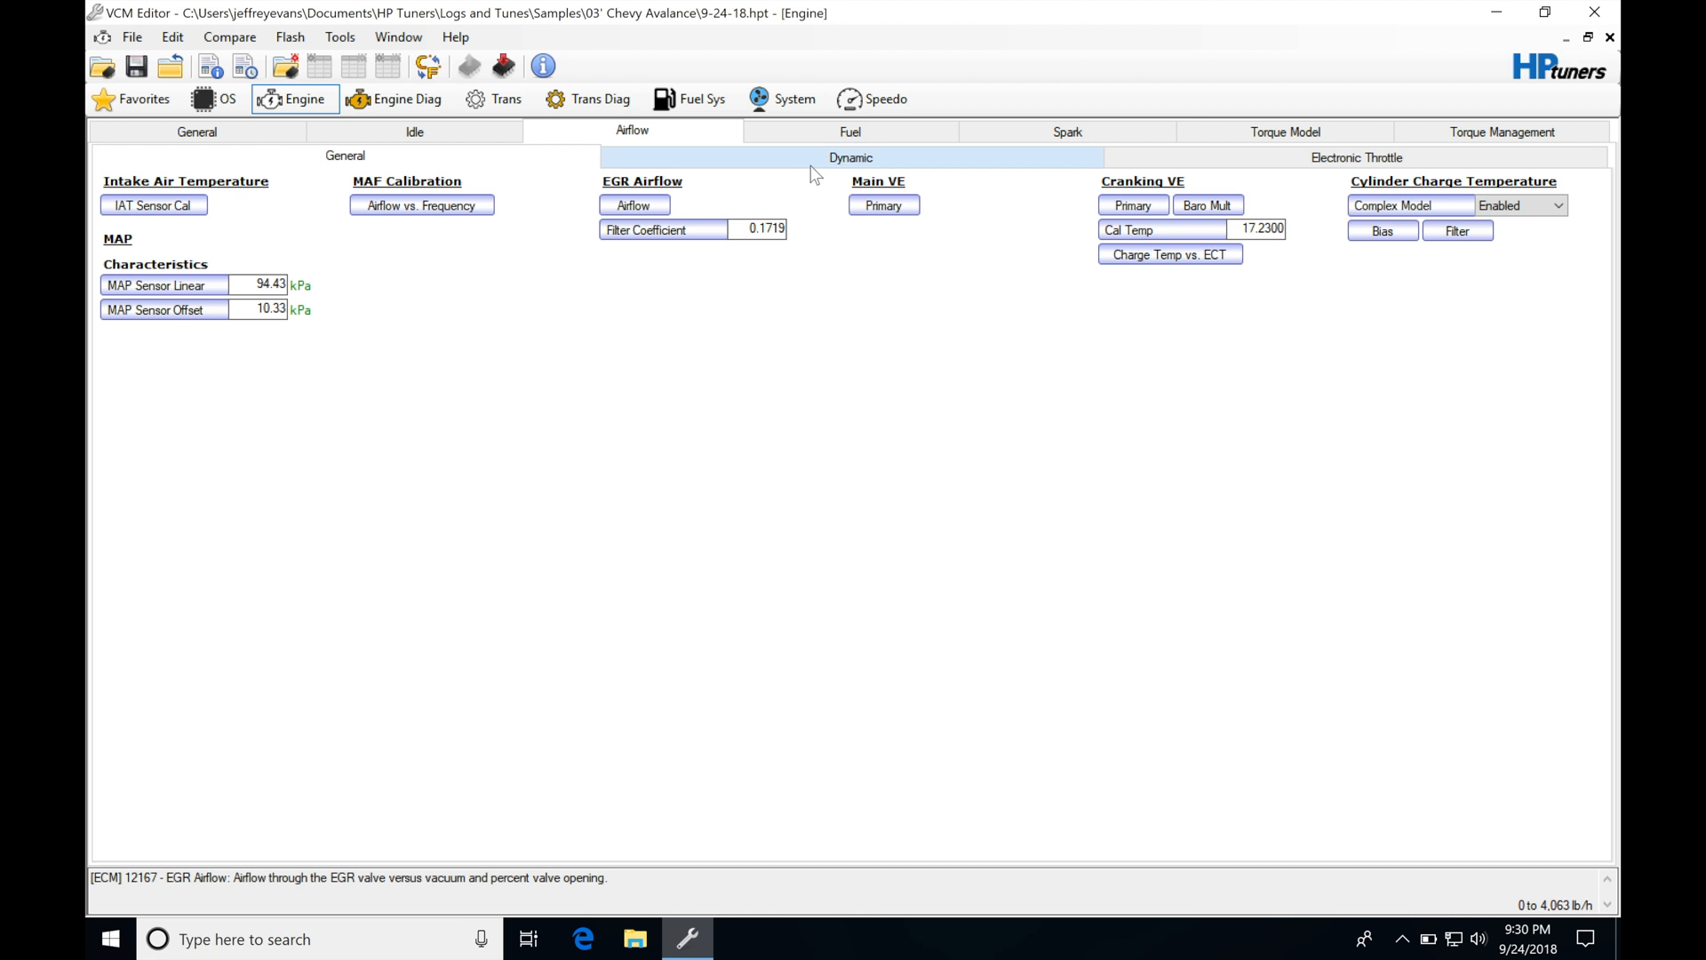
Set the Dynamic Airflow High RPM Disable to 9000 rpm
left_click(849, 157)
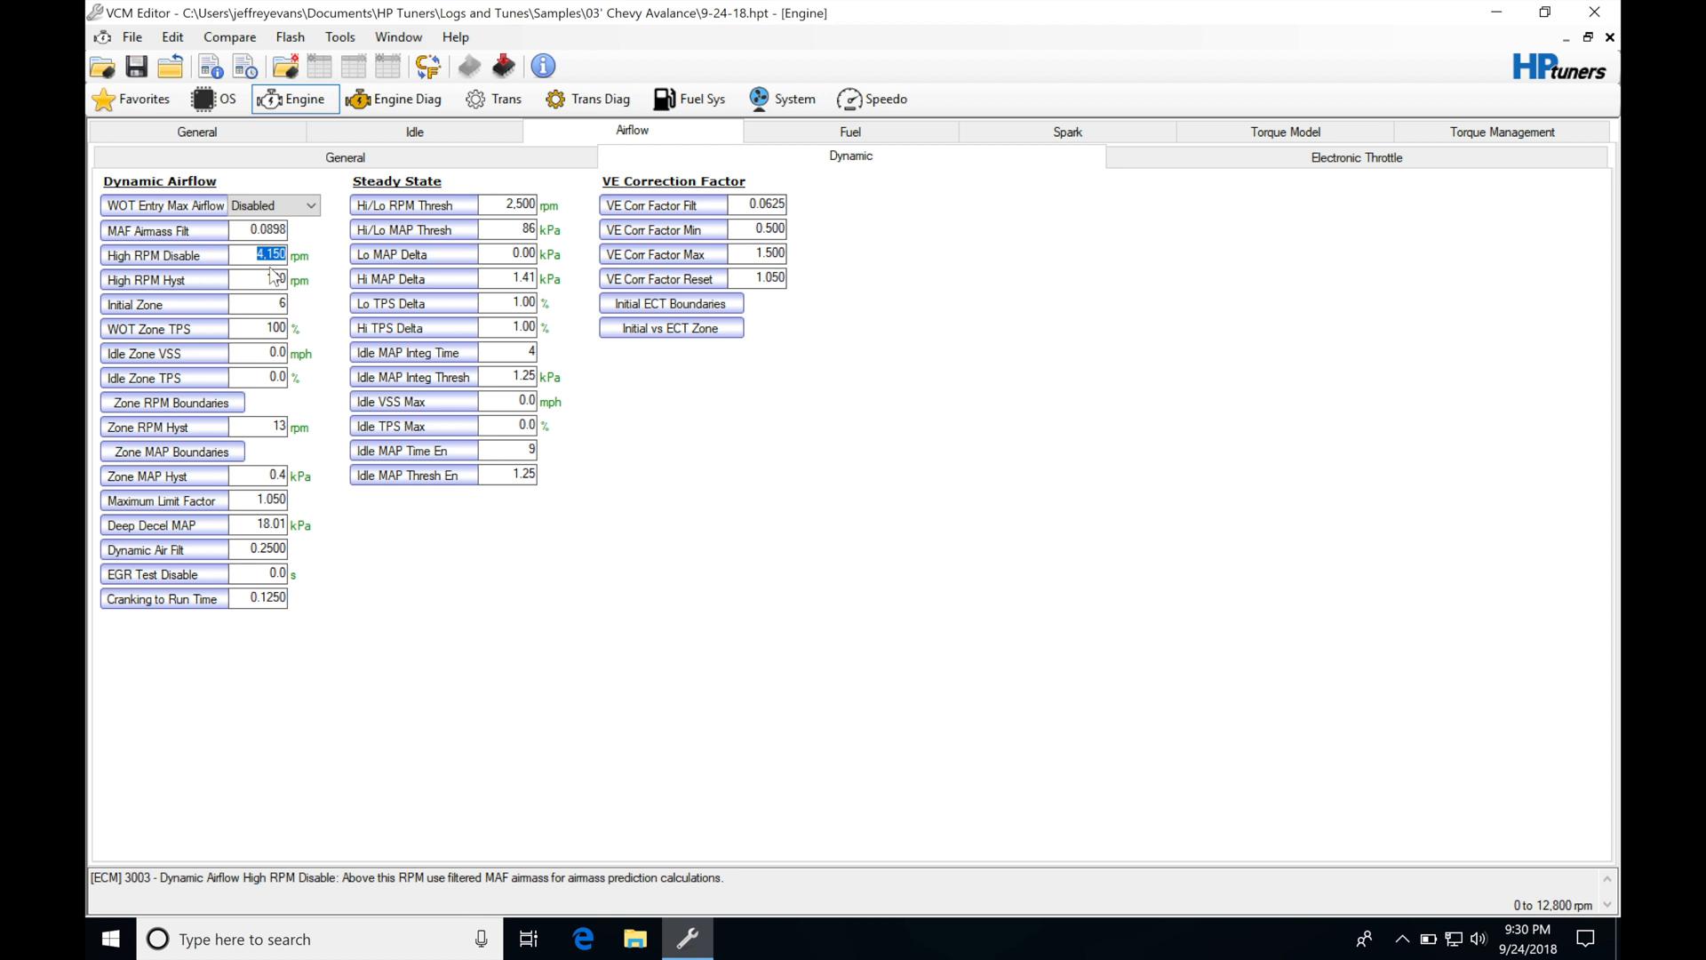
type("9000")
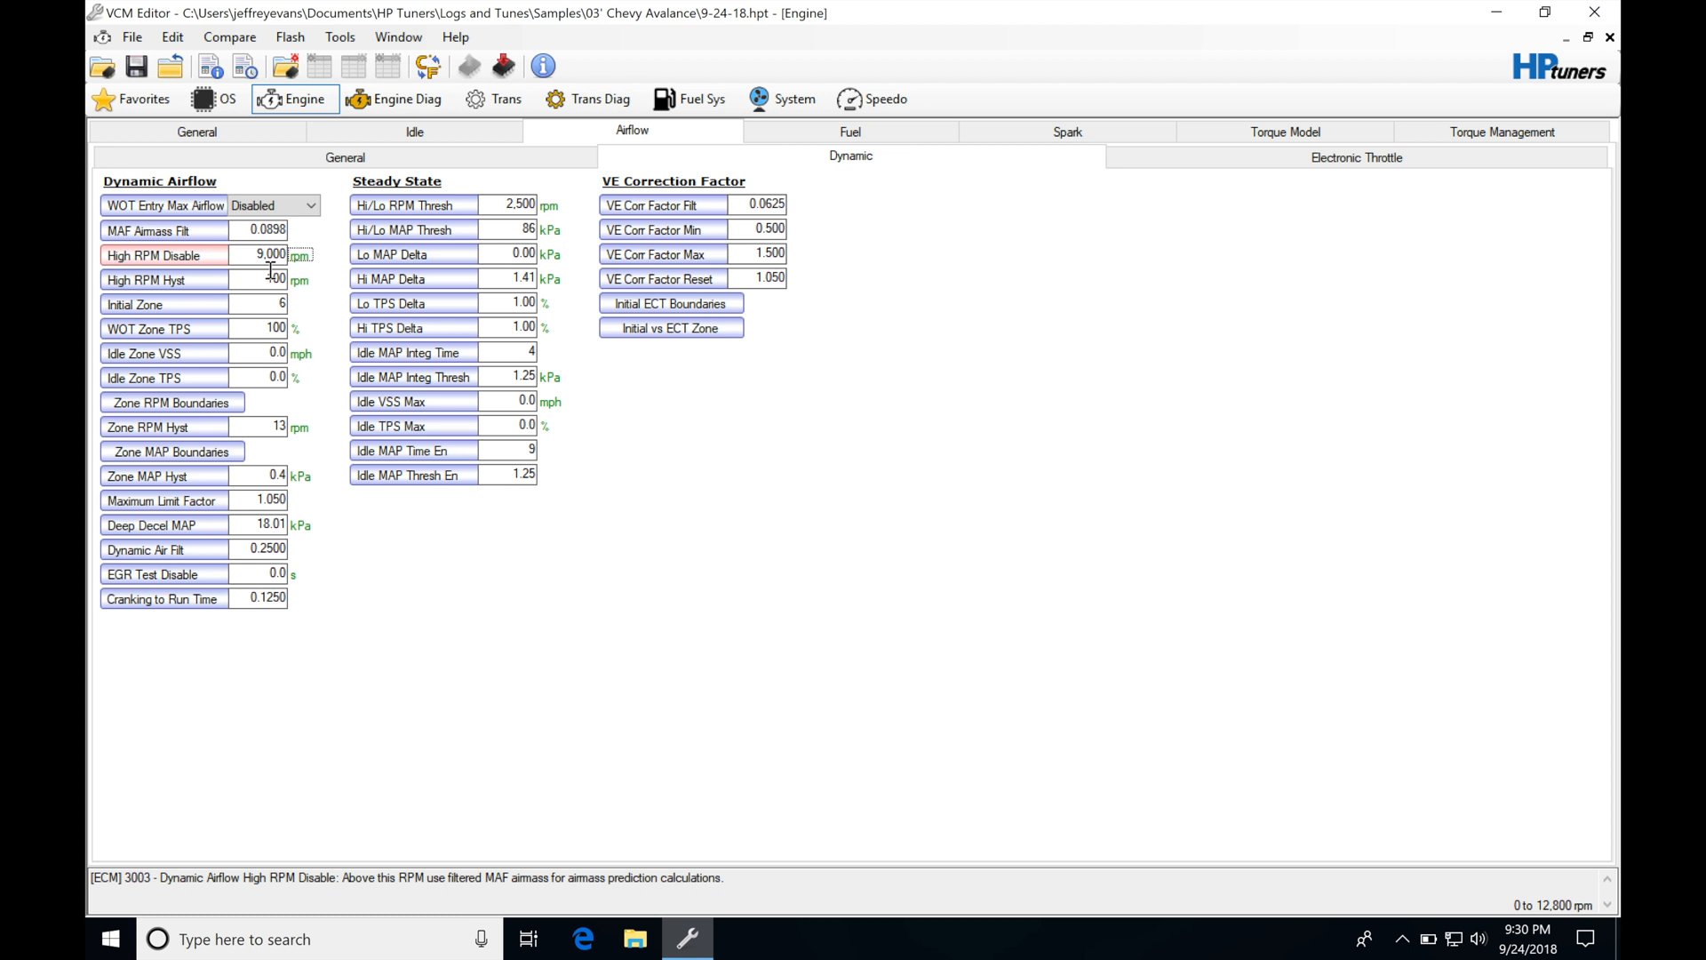